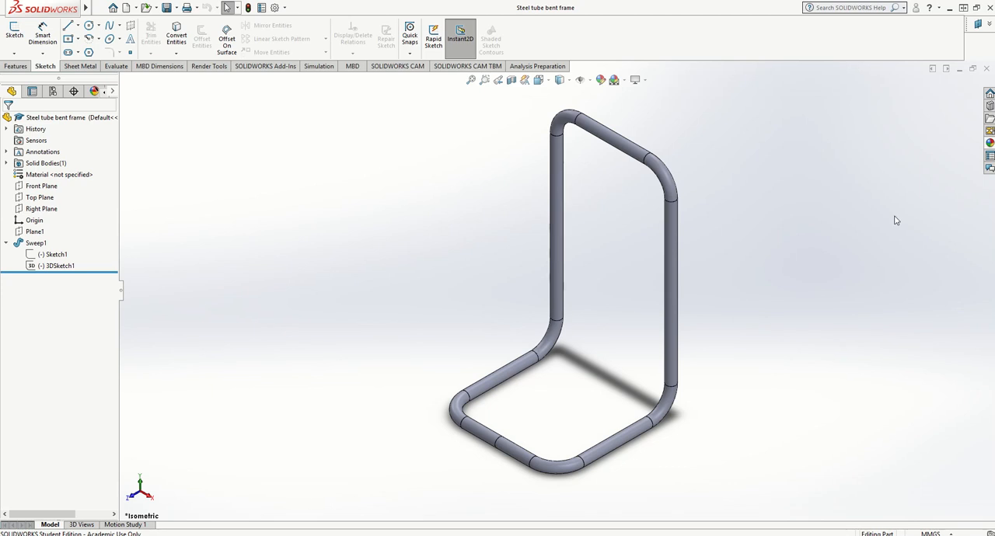
{"action": "mouse_move", "coordinate": [759, 327]}
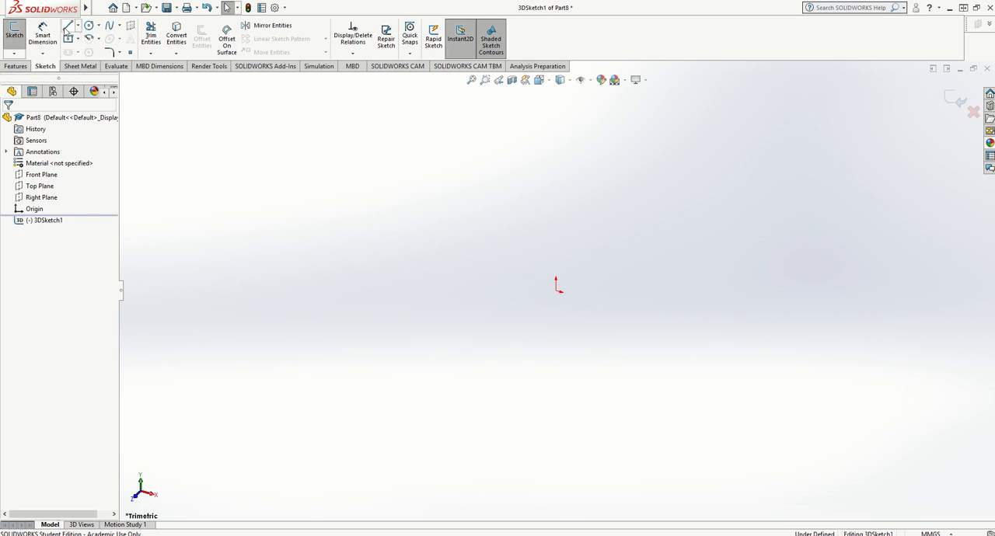
Start the Line tool to draw the two 90 mm uprights and 50 mm top line.
{"action": "left_click", "coordinate": [67, 24]}
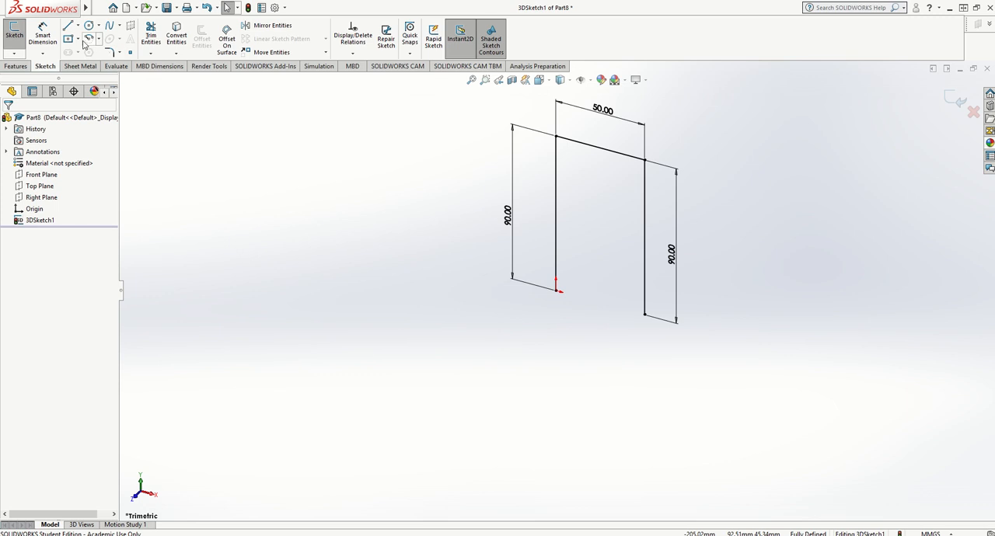
Draw the base lines, dimension one to 50.00 mm and keep it as a driven reference dimension.
{"action": "left_click", "coordinate": [68, 25]}
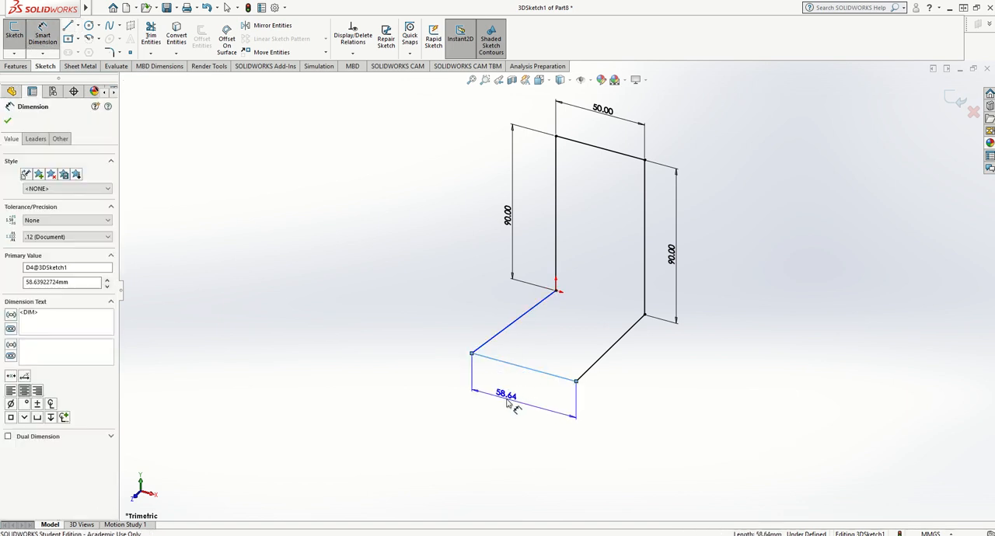
{"action": "type", "text": "50.00"}
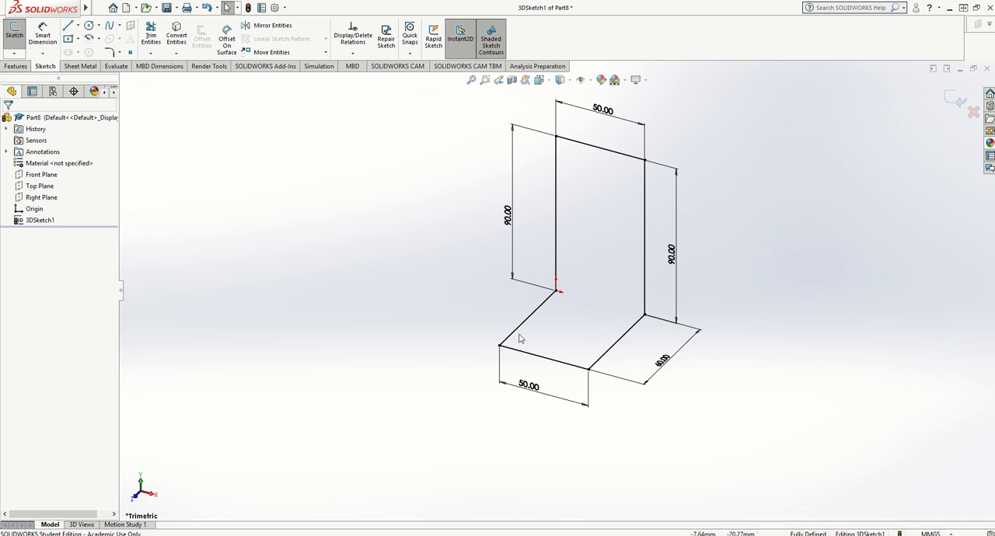
{"action": "mouse_move", "coordinate": [466, 327]}
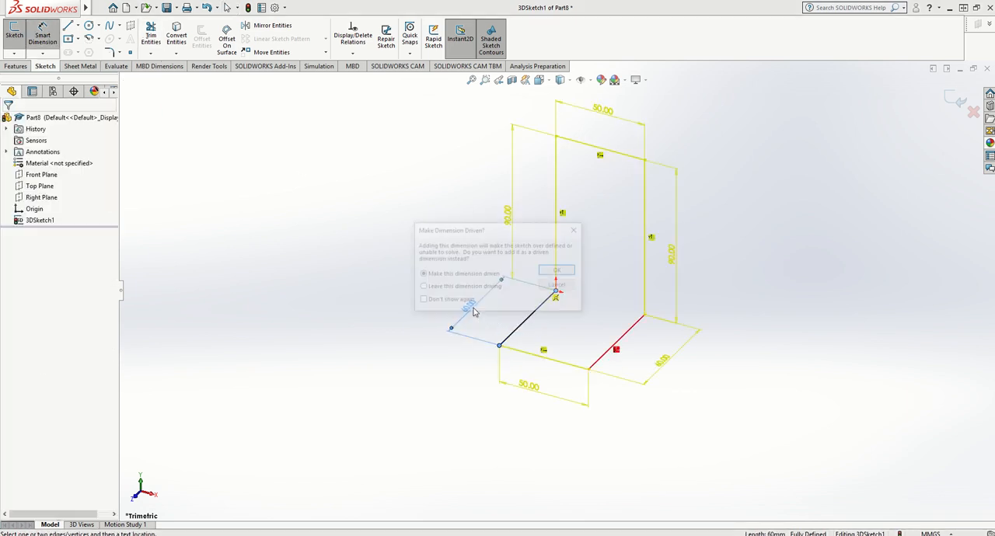
{"action": "left_click", "coordinate": [556, 269]}
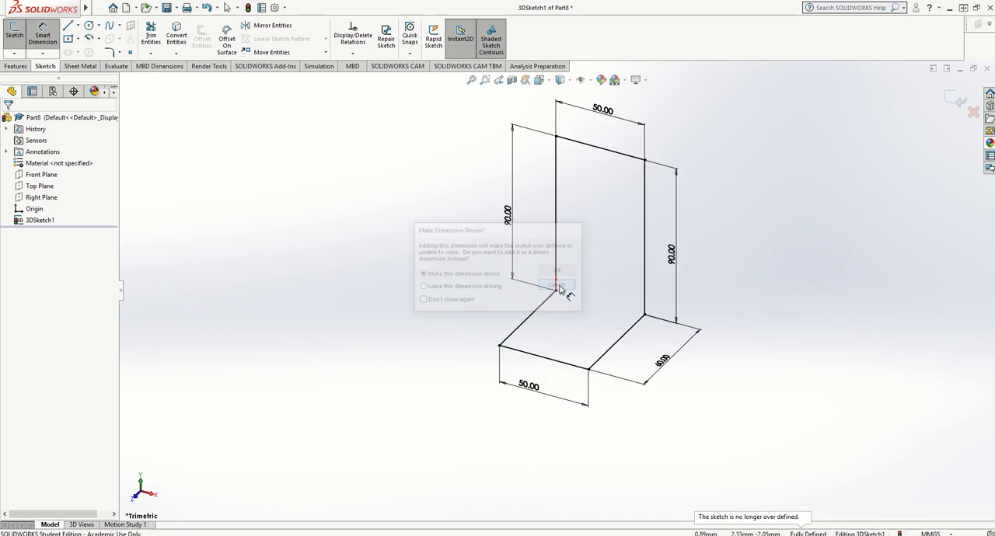
{"action": "left_click", "coordinate": [557, 284]}
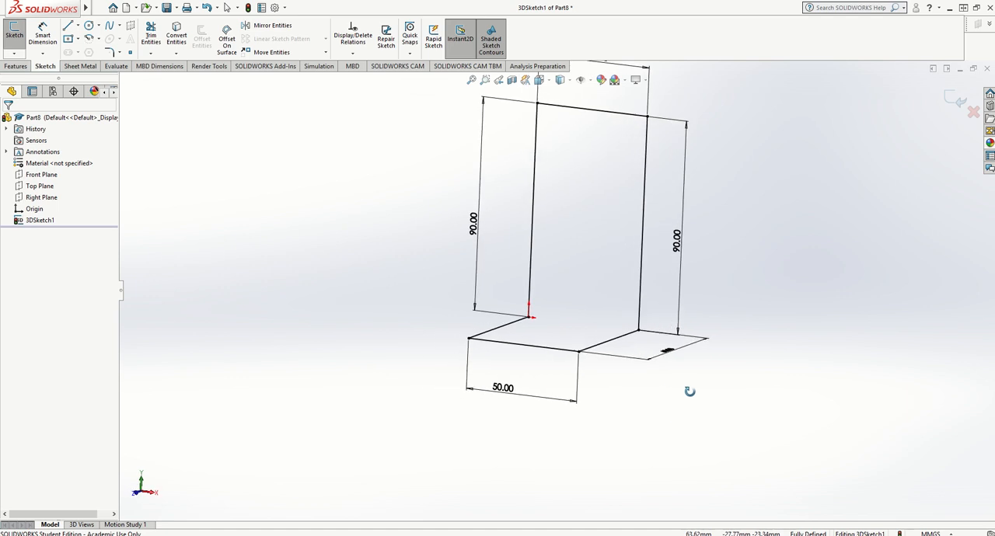
{"action": "key", "text": "space"}
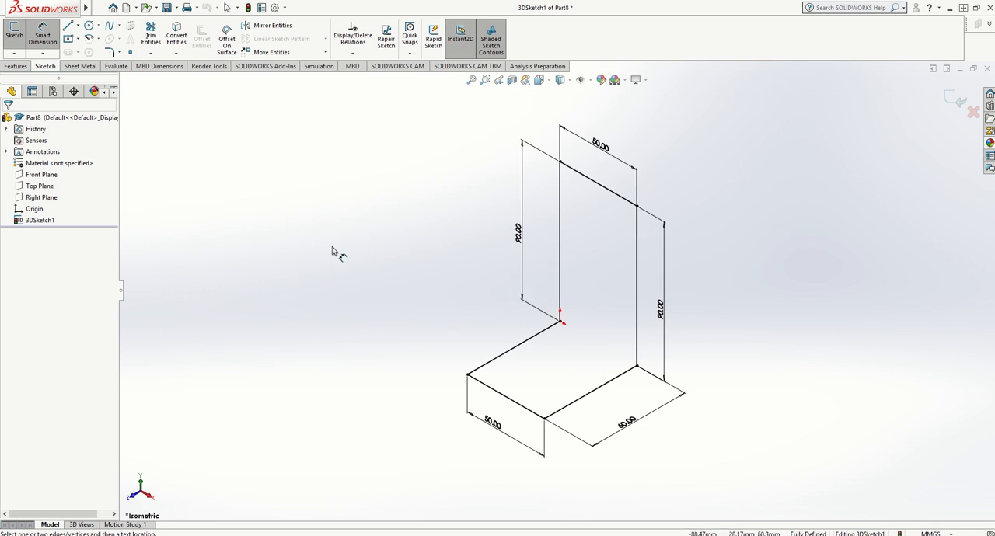
{"action": "mouse_move", "coordinate": [536, 163]}
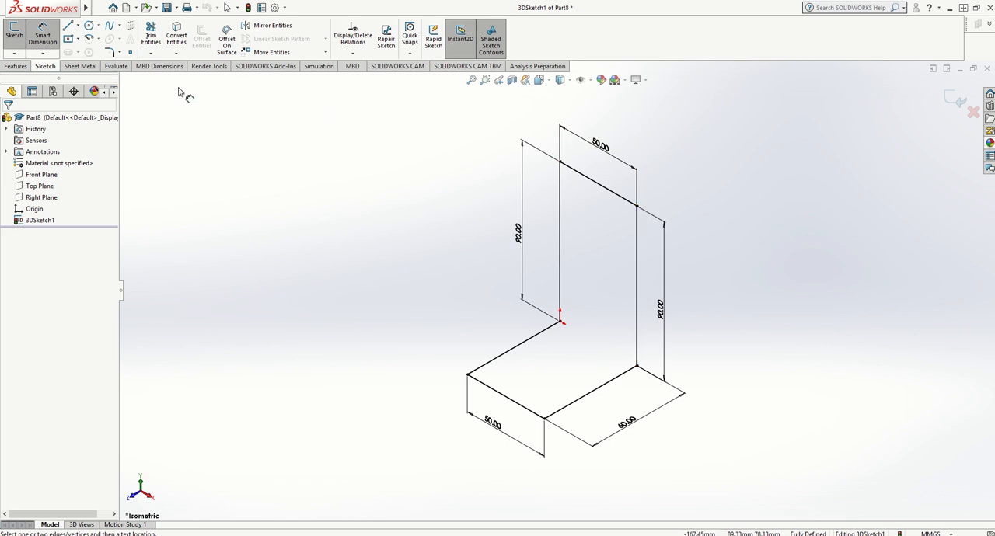
Apply 10 mm sketch fillets to the path corners, accepting the relation-deletion prompts.
{"action": "left_click", "coordinate": [110, 52]}
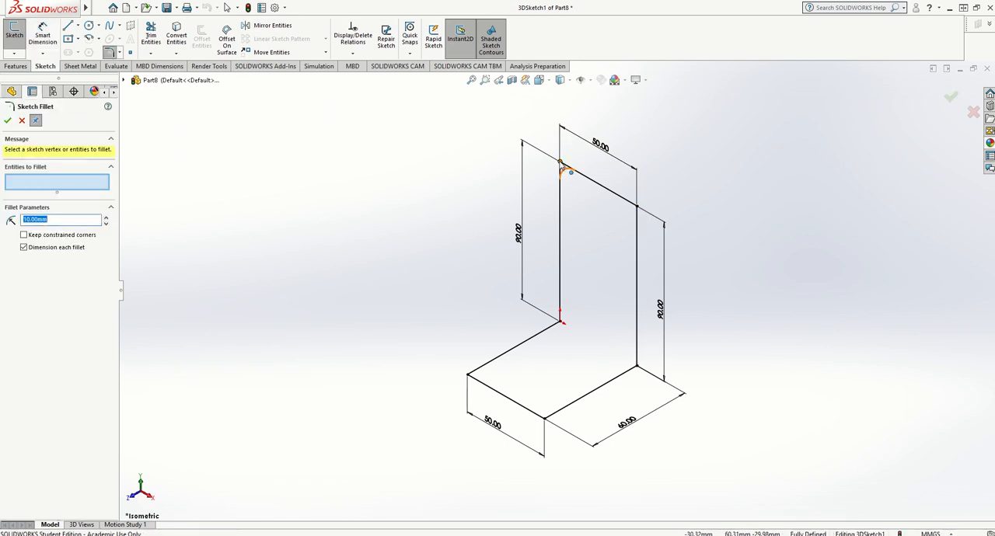
{"action": "left_click", "coordinate": [562, 165]}
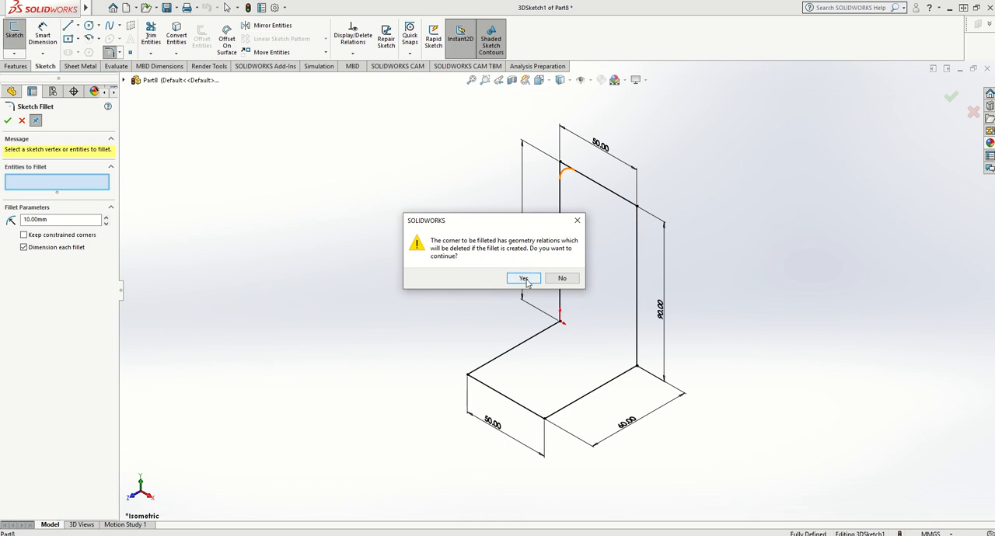
{"action": "left_click", "coordinate": [523, 278]}
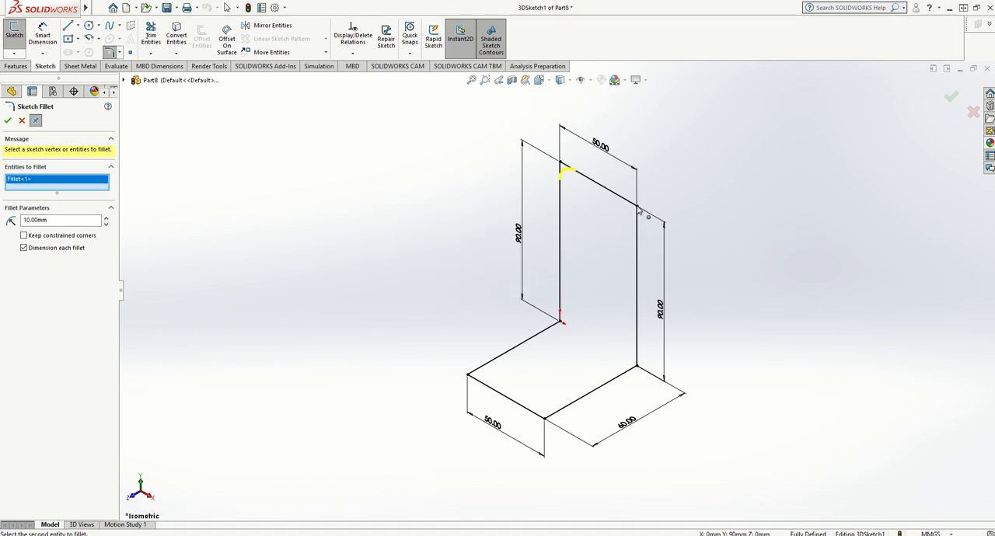
{"action": "left_click", "coordinate": [632, 216]}
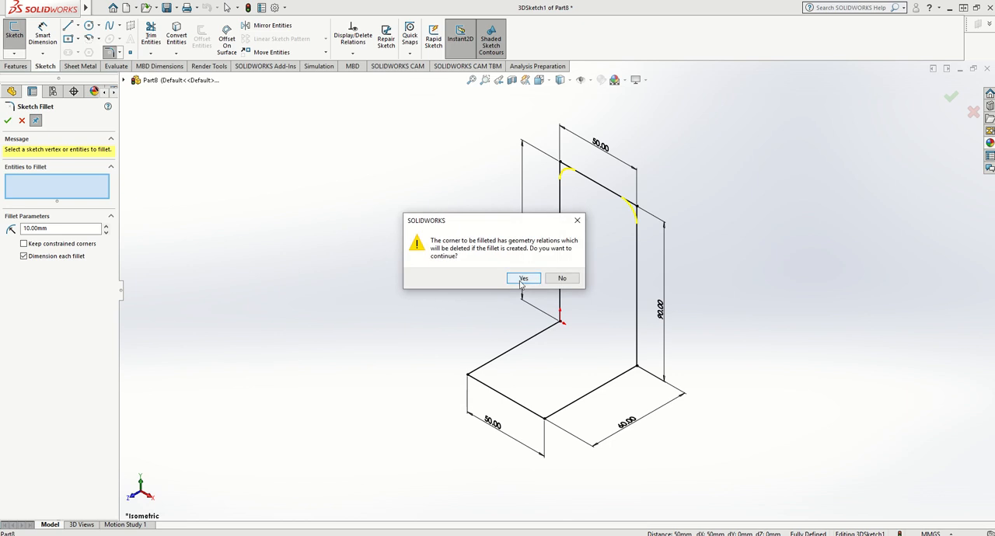
{"action": "left_click", "coordinate": [523, 279]}
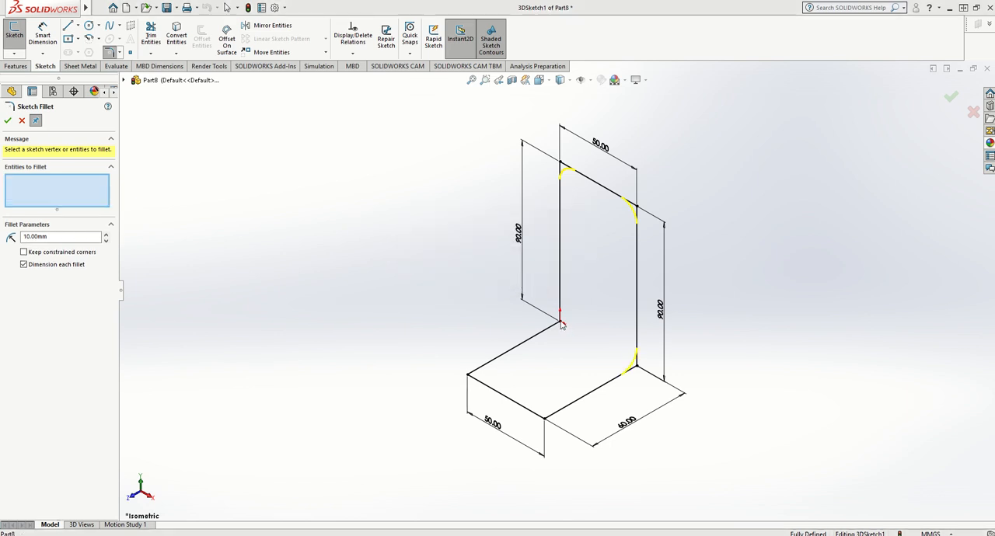
{"action": "left_click", "coordinate": [559, 318]}
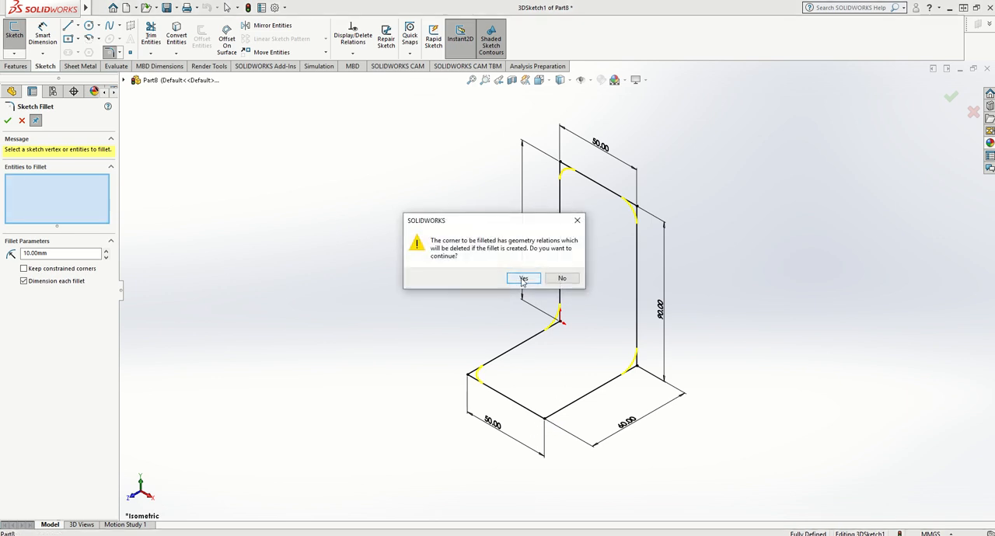
{"action": "left_click", "coordinate": [522, 278]}
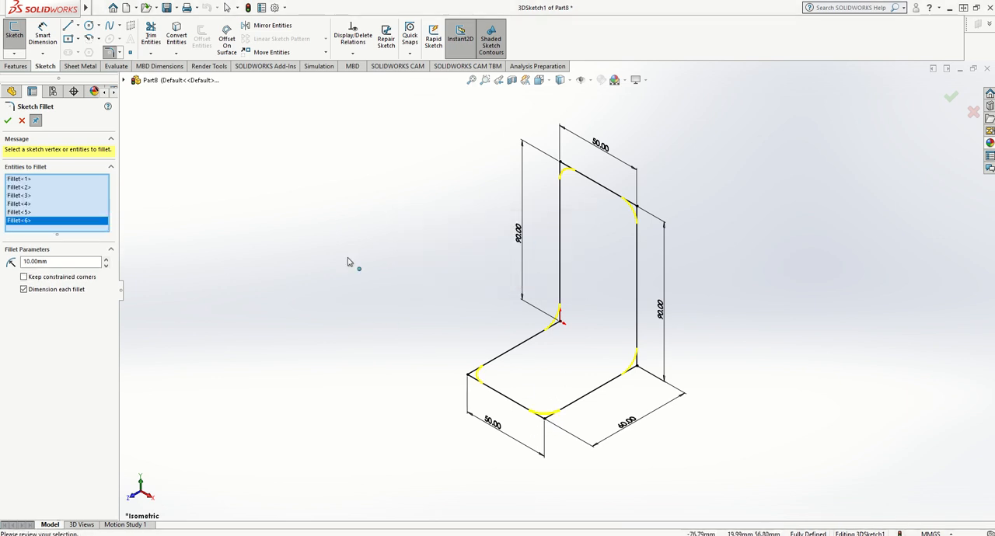
{"action": "left_click", "coordinate": [8, 121]}
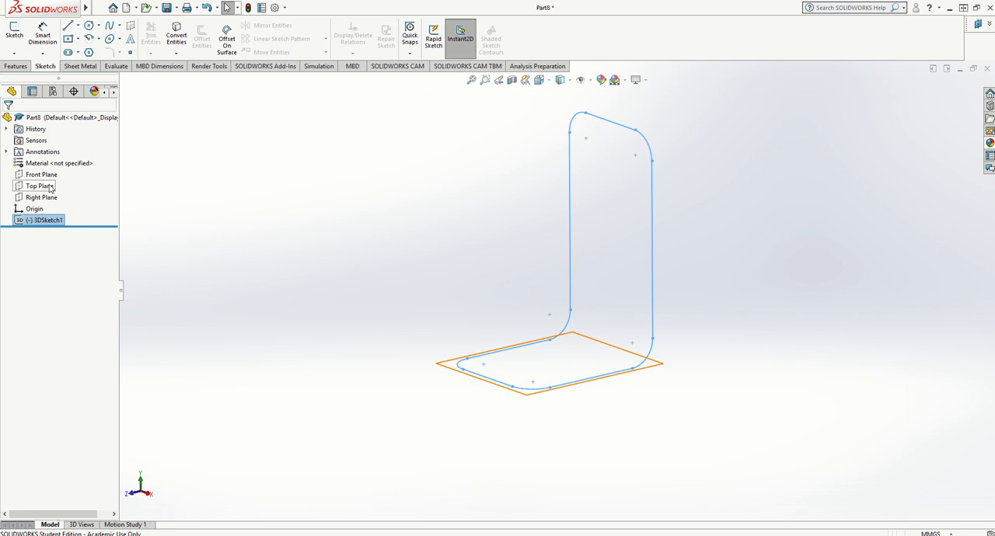
{"action": "mouse_move", "coordinate": [50, 190]}
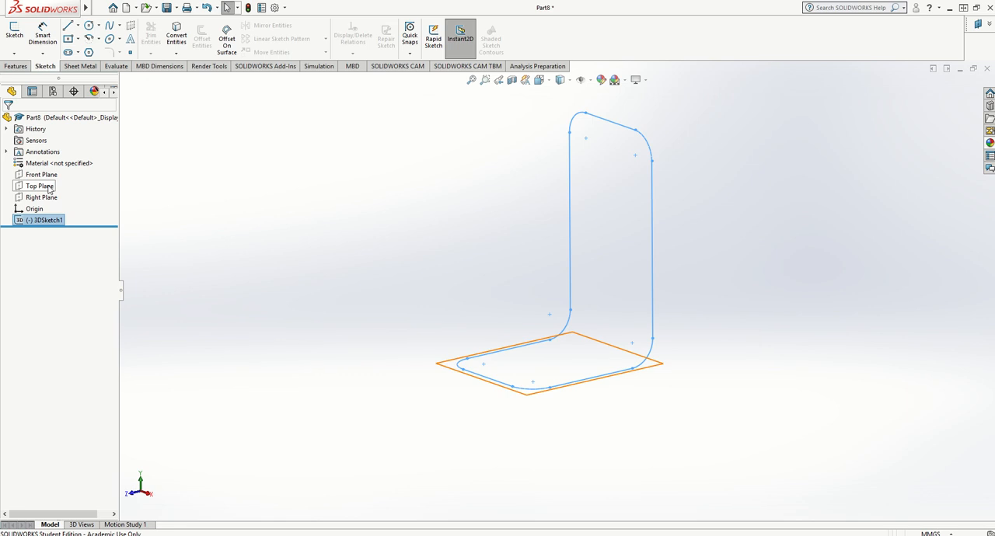
Create Plane1 as a reference plane offset from the Top Plane at the path's start.
{"action": "left_click", "coordinate": [39, 187]}
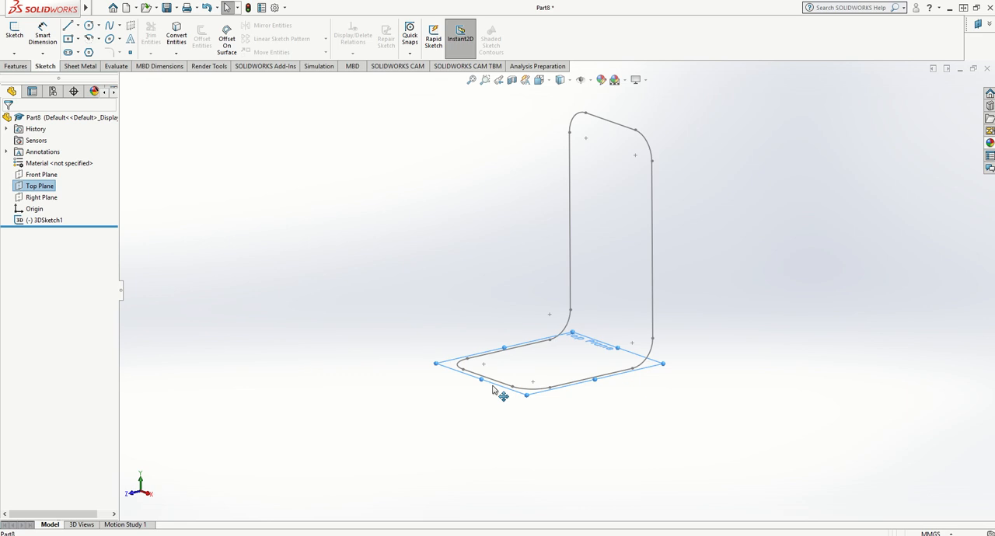
{"action": "mouse_move", "coordinate": [653, 373]}
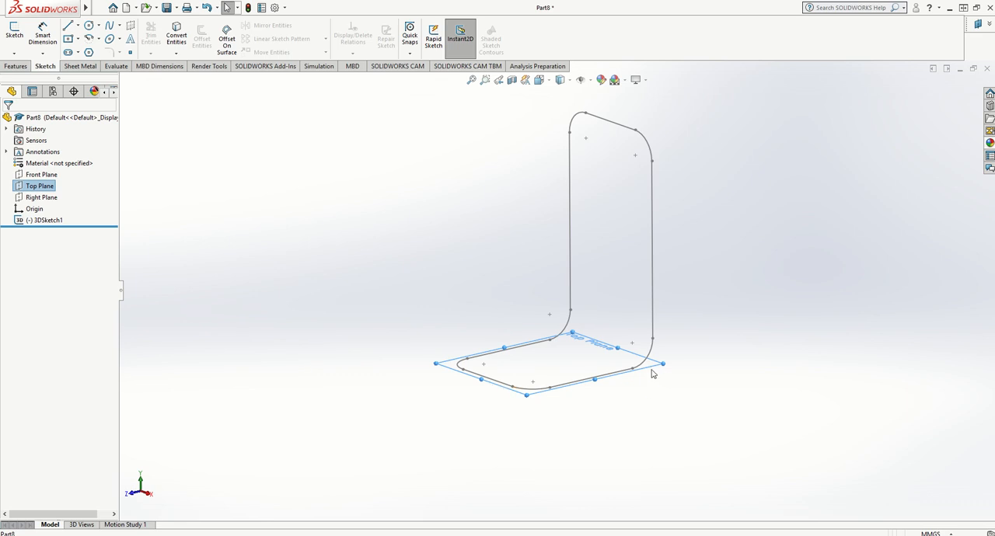
{"action": "left_click", "coordinate": [40, 186]}
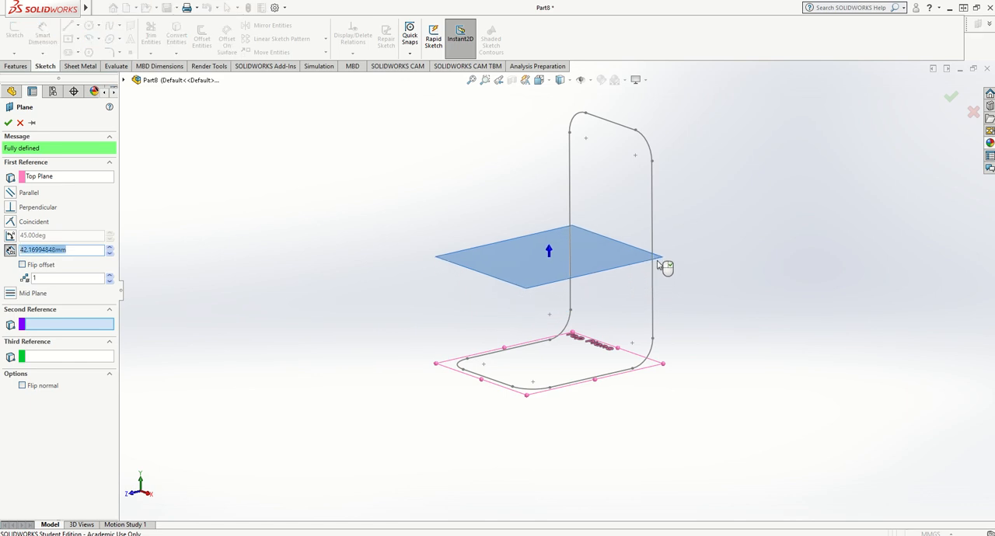
{"action": "mouse_move", "coordinate": [268, 145]}
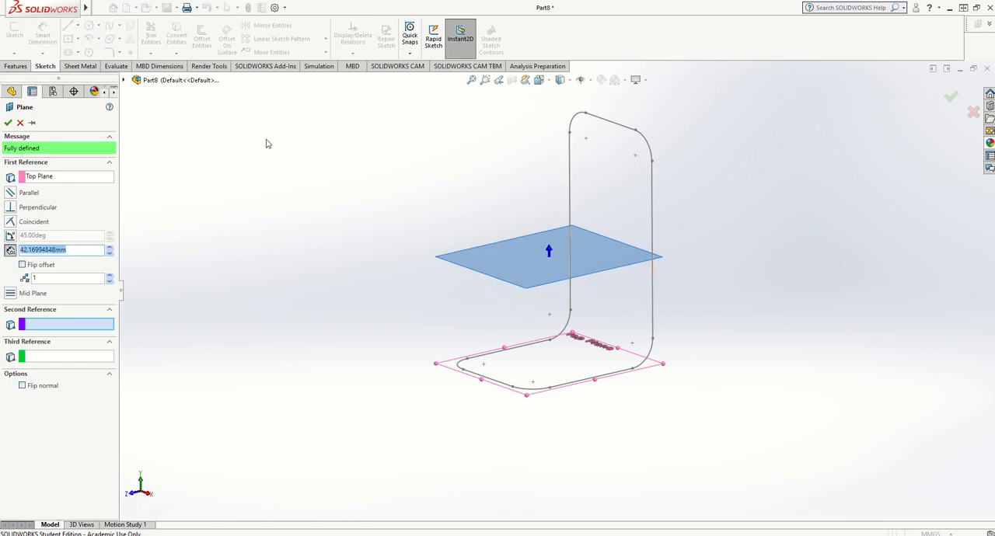
{"action": "left_click", "coordinate": [9, 122]}
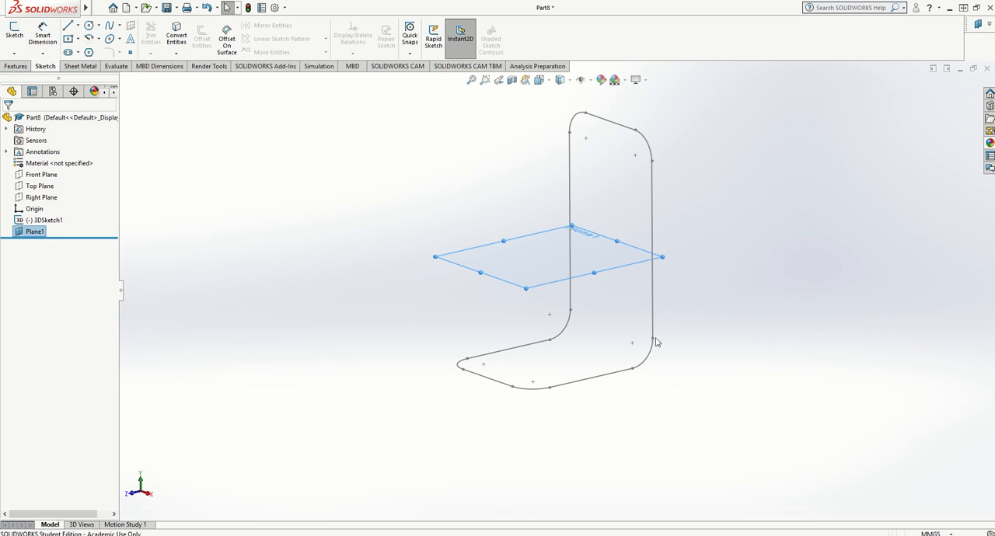
{"action": "mouse_move", "coordinate": [189, 237]}
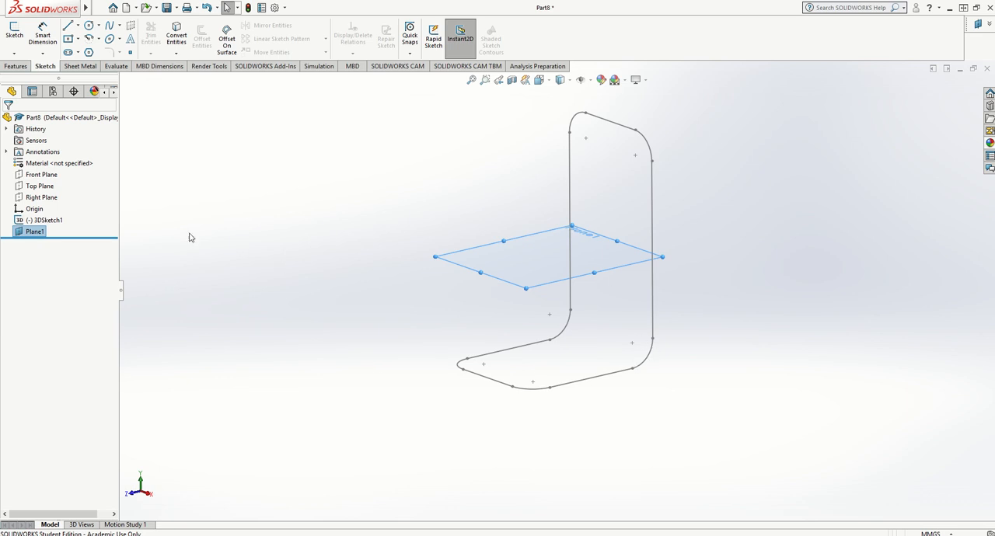
Sketch a dimensioned circle profile on Plane1 centred at the path's end point and exit the sketch.
{"action": "left_click", "coordinate": [34, 232]}
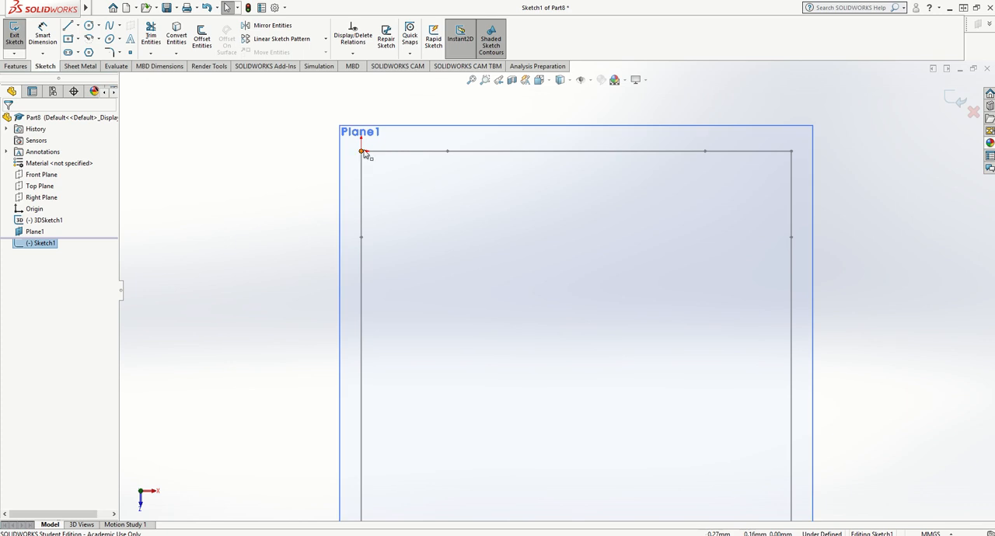
{"action": "left_click", "coordinate": [89, 24]}
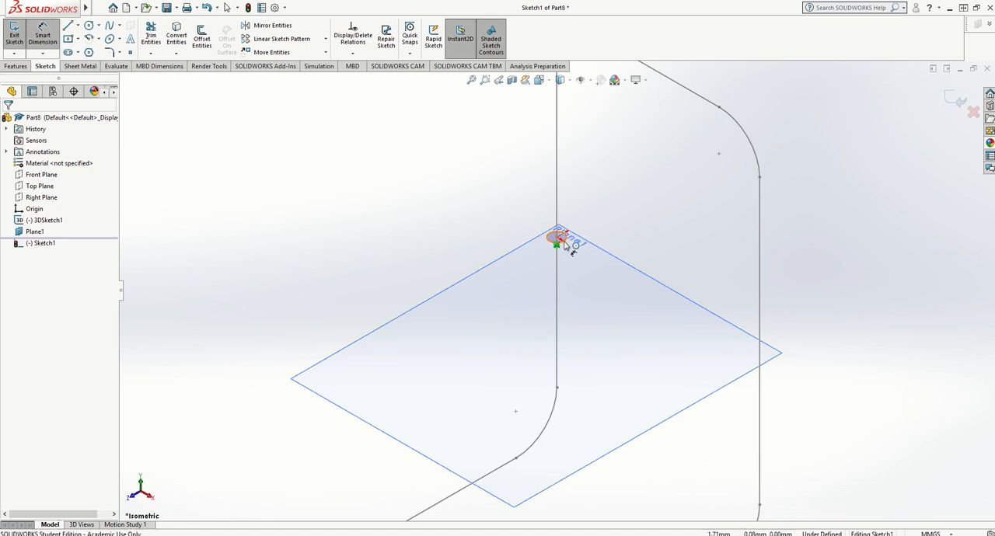
{"action": "left_click", "coordinate": [556, 241]}
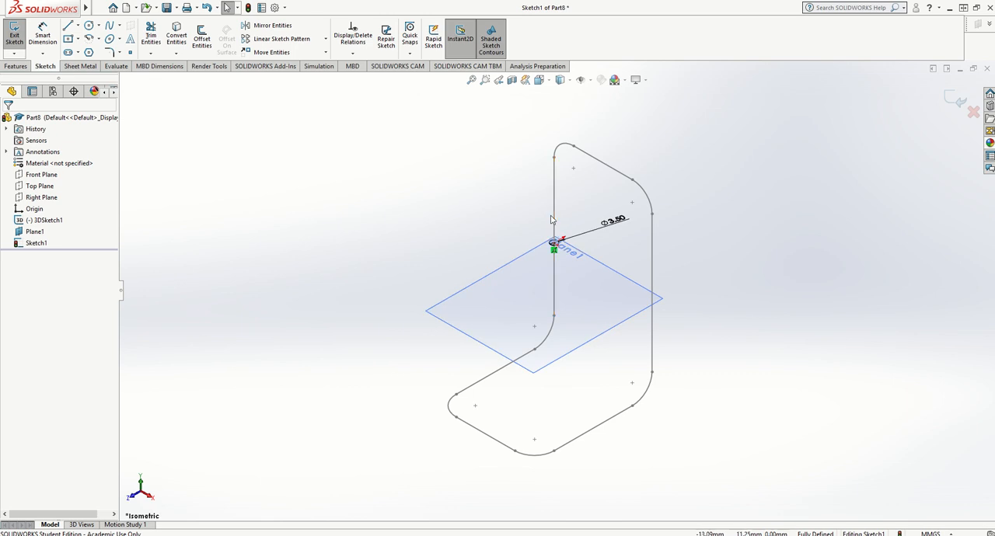
{"action": "mouse_move", "coordinate": [620, 417]}
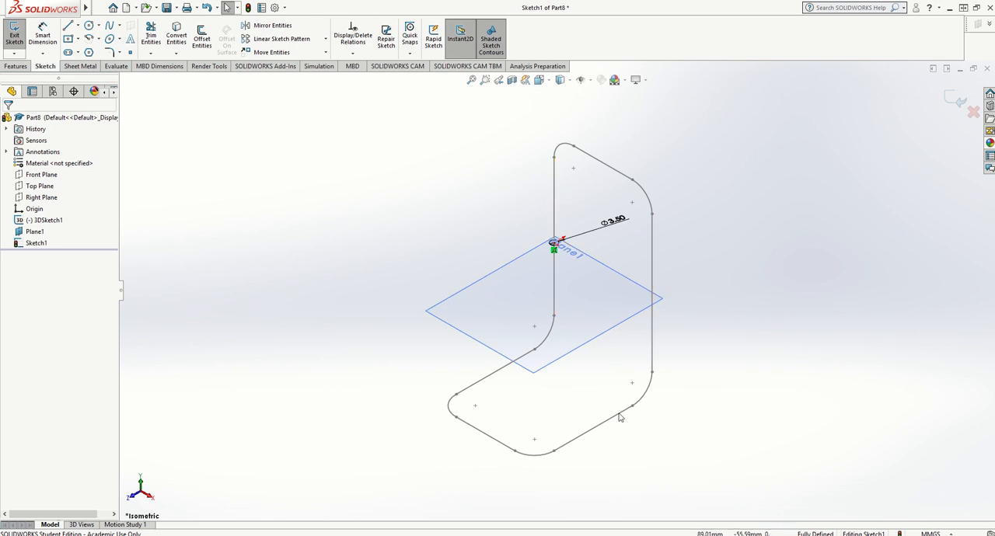
{"action": "mouse_move", "coordinate": [552, 325]}
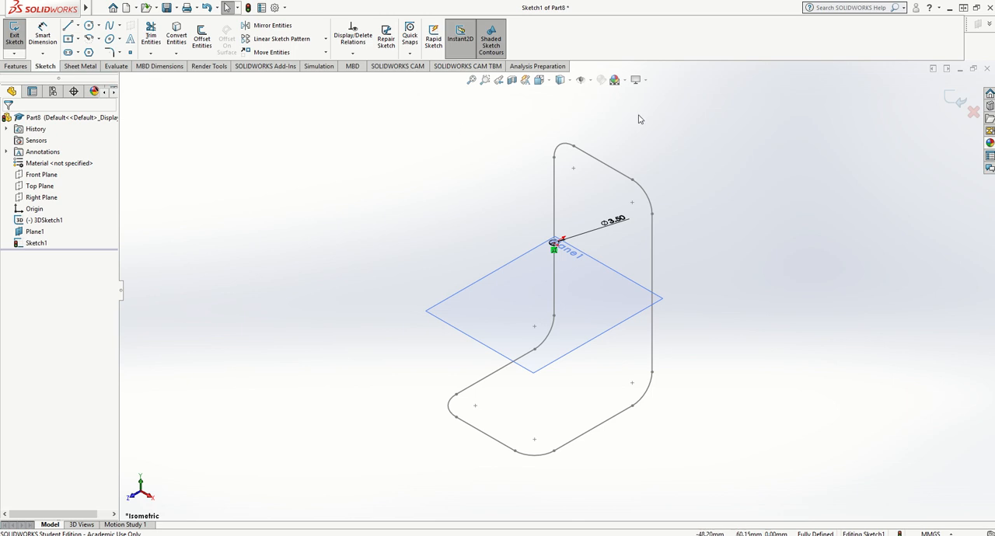
{"action": "left_click", "coordinate": [14, 32]}
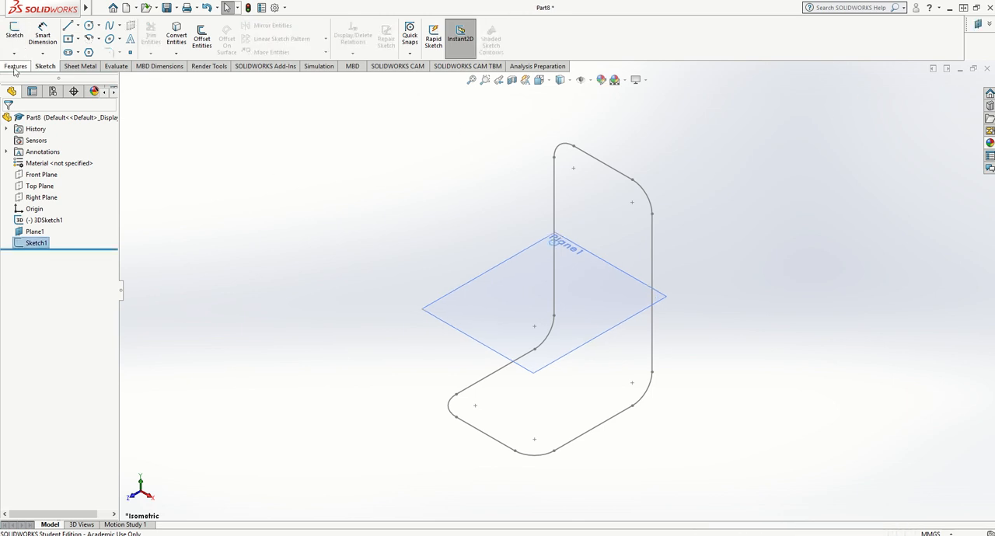
Create Sweep1 with Sketch1 as profile and 3DSketch1 as path to form the tube frame.
{"action": "left_click", "coordinate": [16, 65]}
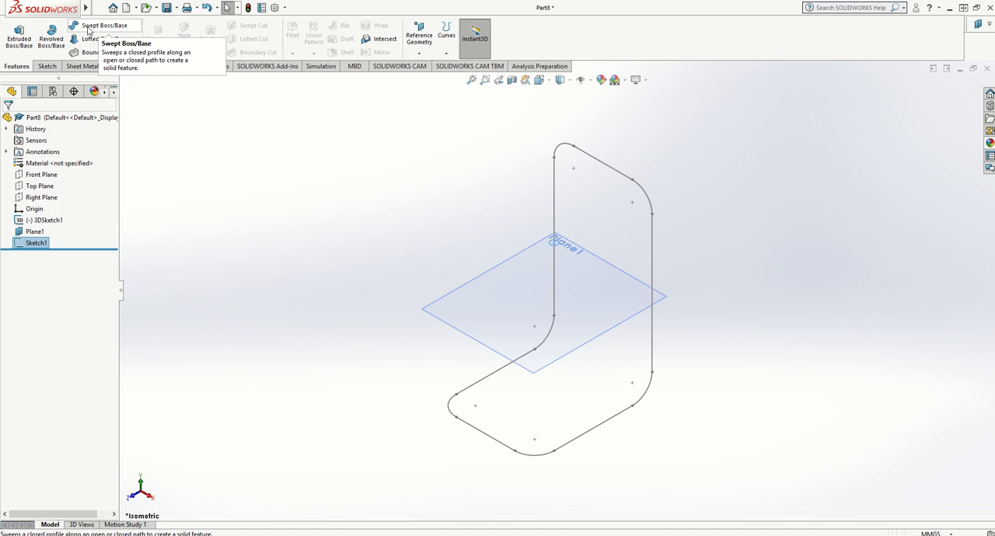
{"action": "left_click", "coordinate": [103, 25]}
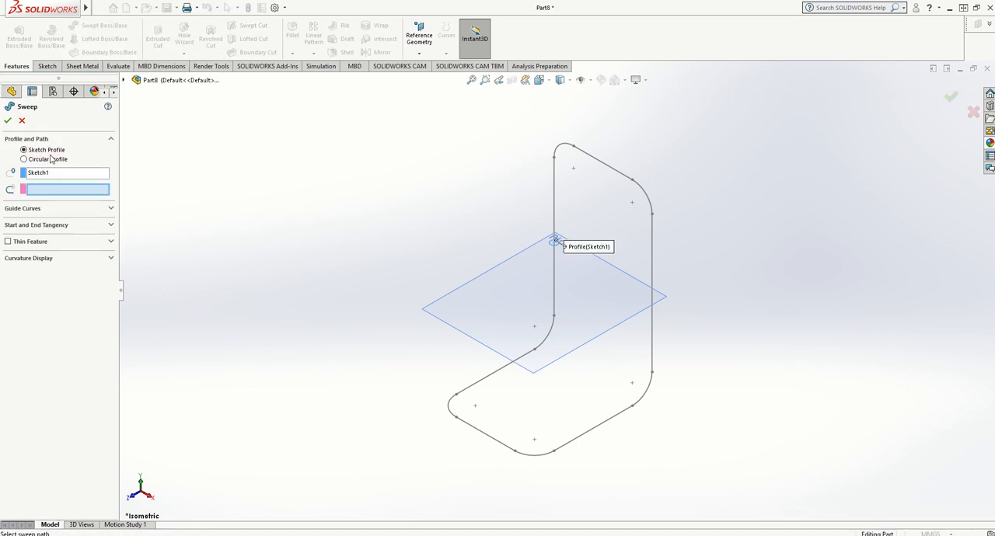
{"action": "mouse_move", "coordinate": [162, 178]}
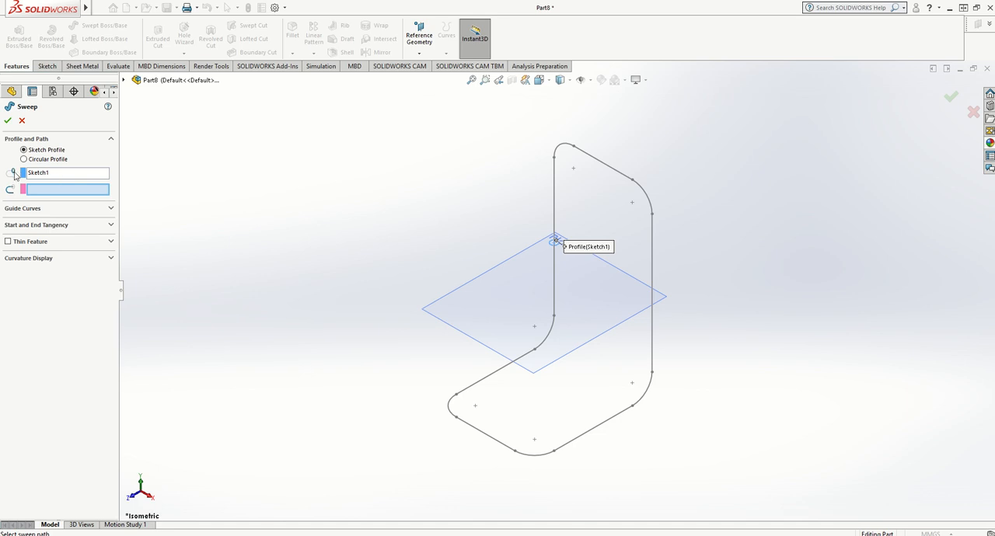
{"action": "mouse_move", "coordinate": [165, 221]}
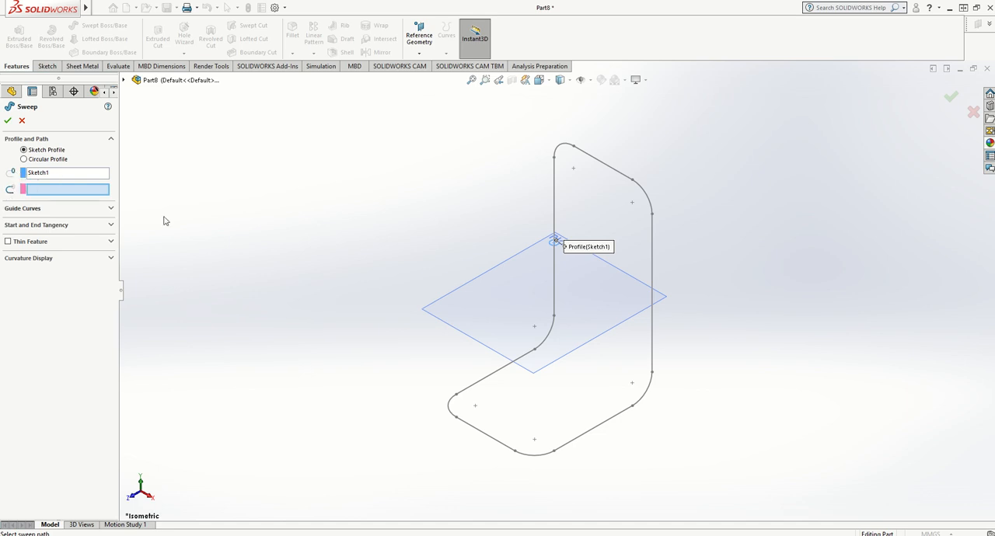
{"action": "left_click", "coordinate": [498, 369]}
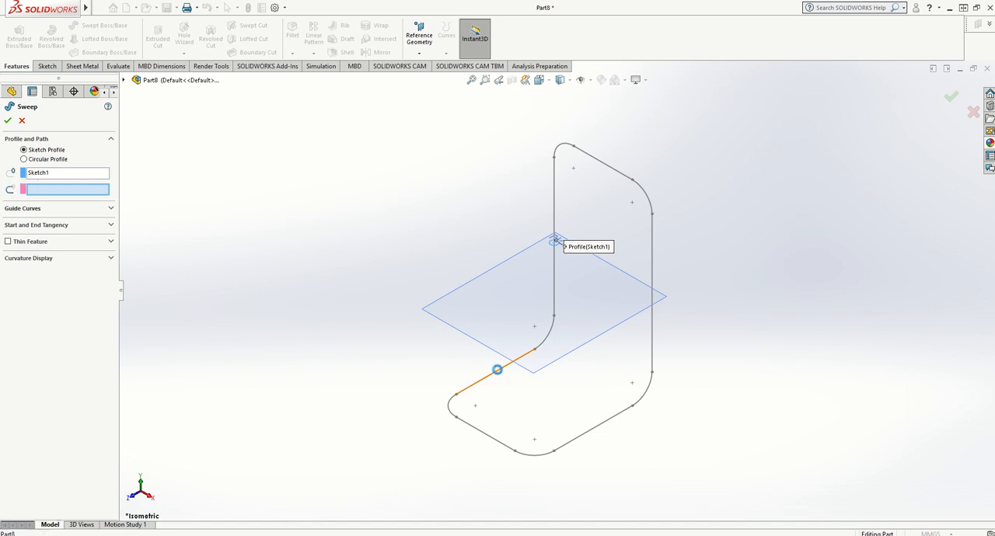
{"action": "left_click", "coordinate": [498, 370]}
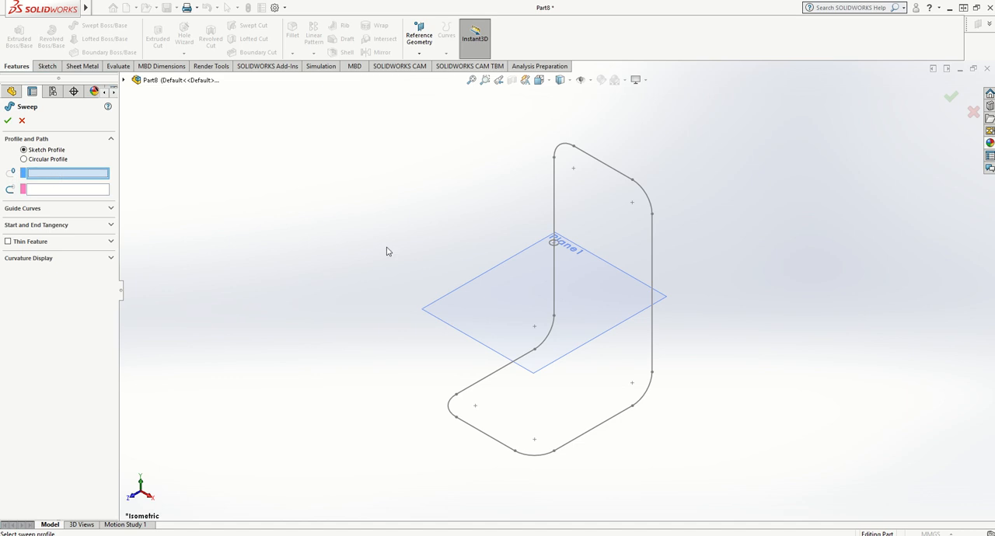
{"action": "left_click", "coordinate": [552, 246]}
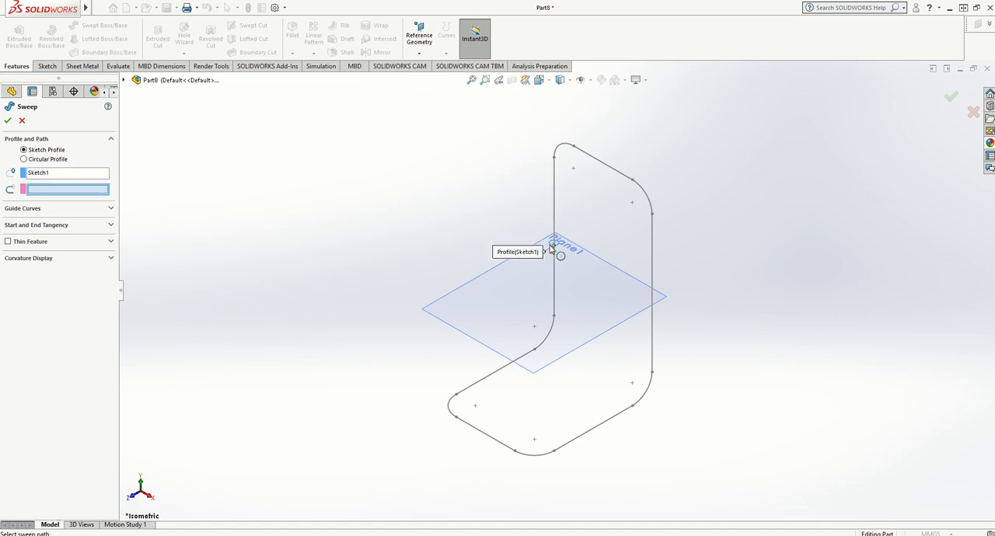
{"action": "mouse_move", "coordinate": [709, 379]}
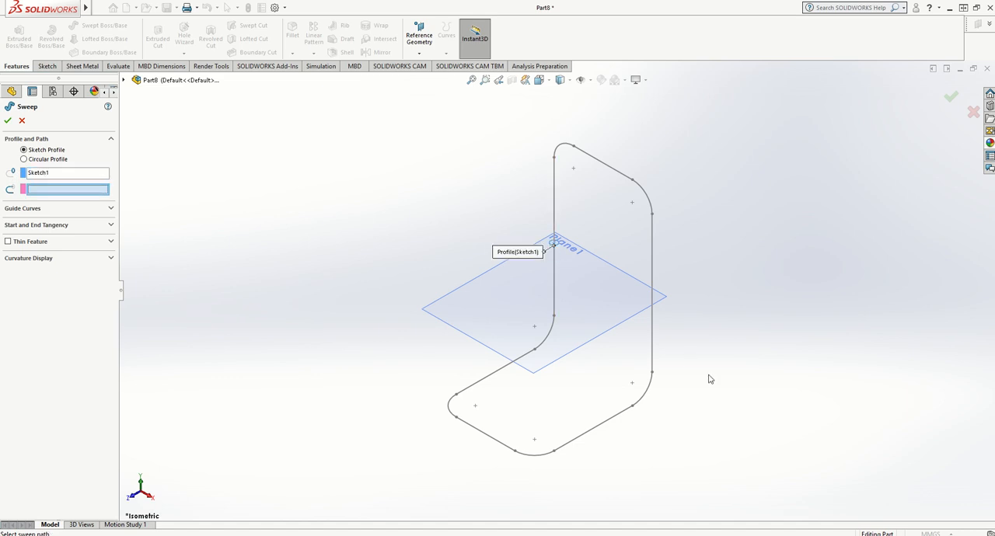
{"action": "left_click", "coordinate": [652, 327]}
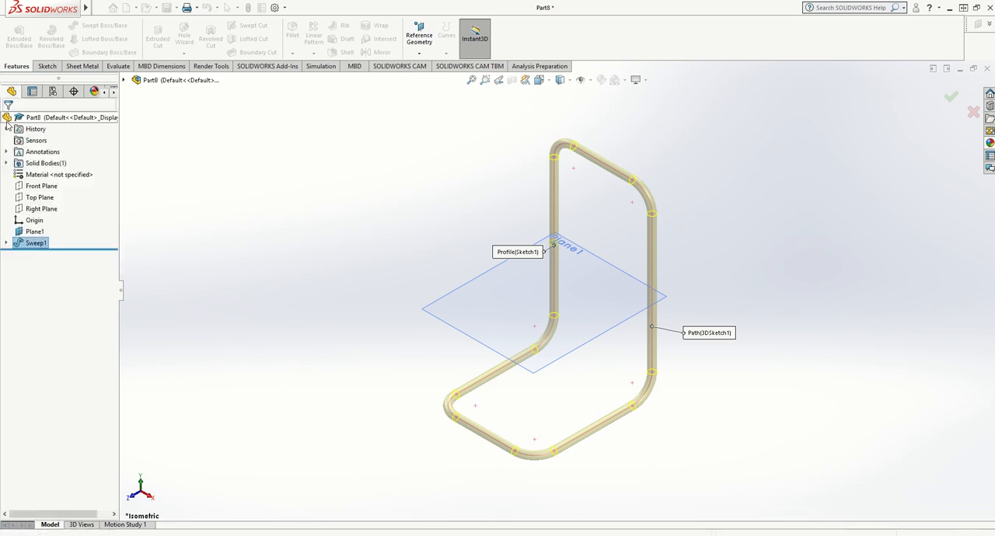
{"action": "left_click", "coordinate": [952, 96]}
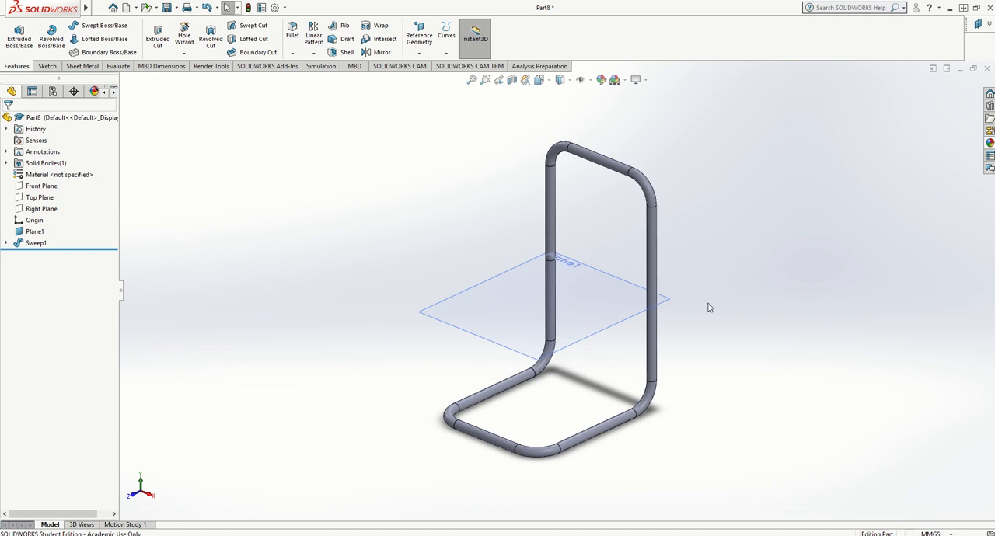
{"action": "left_click", "coordinate": [498, 79]}
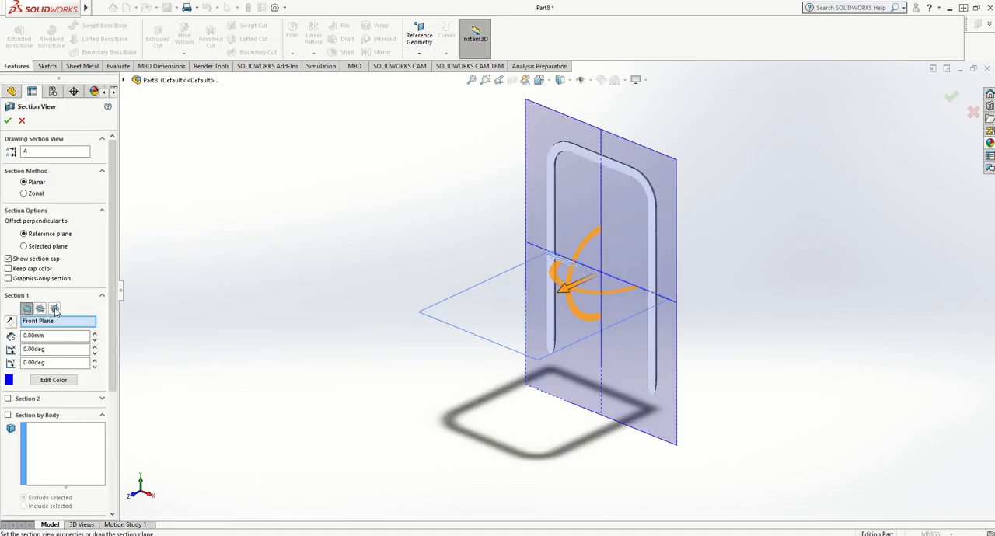
{"action": "left_click", "coordinate": [54, 310]}
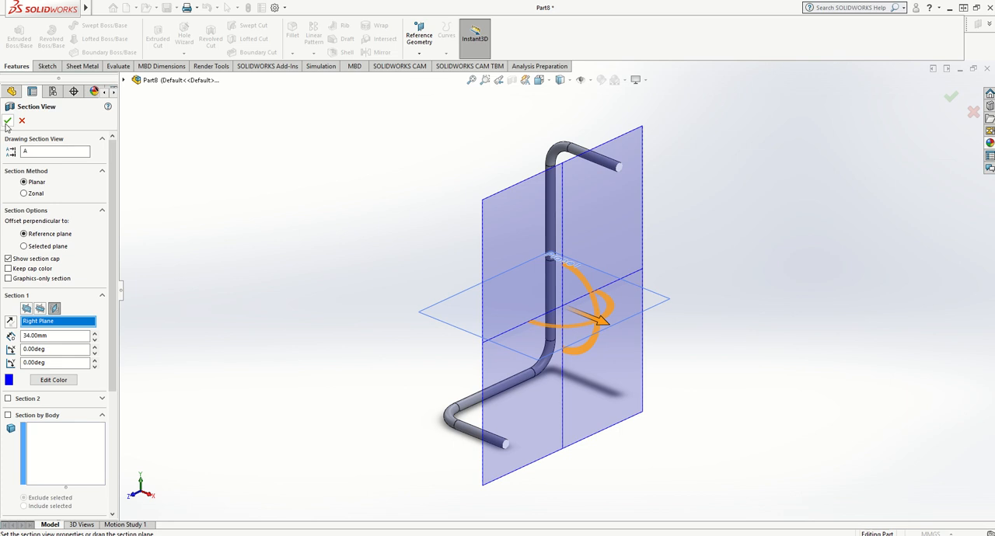
{"action": "left_click", "coordinate": [8, 122]}
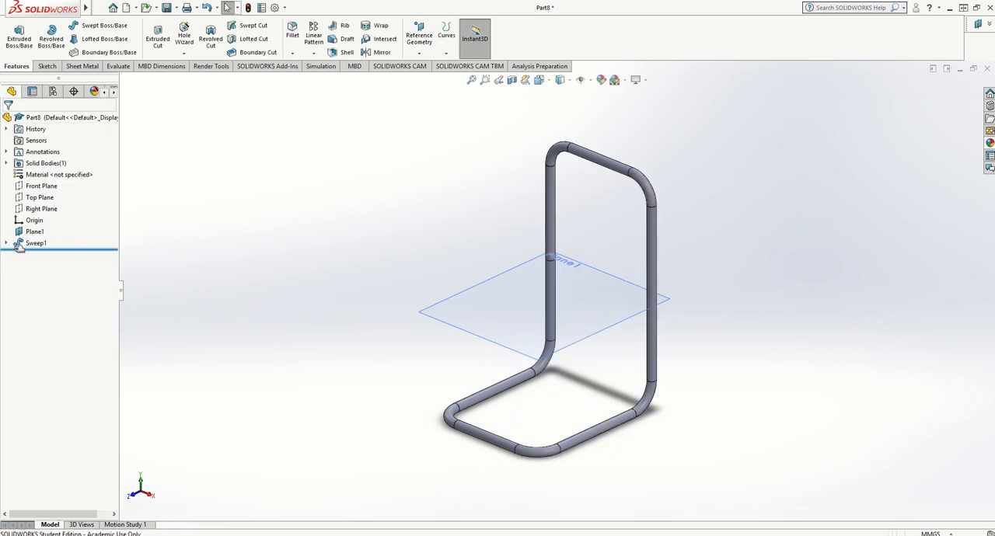
Expand Sweep1 in the tree and reopen its Sketch1 profile for editing.
{"action": "left_click", "coordinate": [7, 243]}
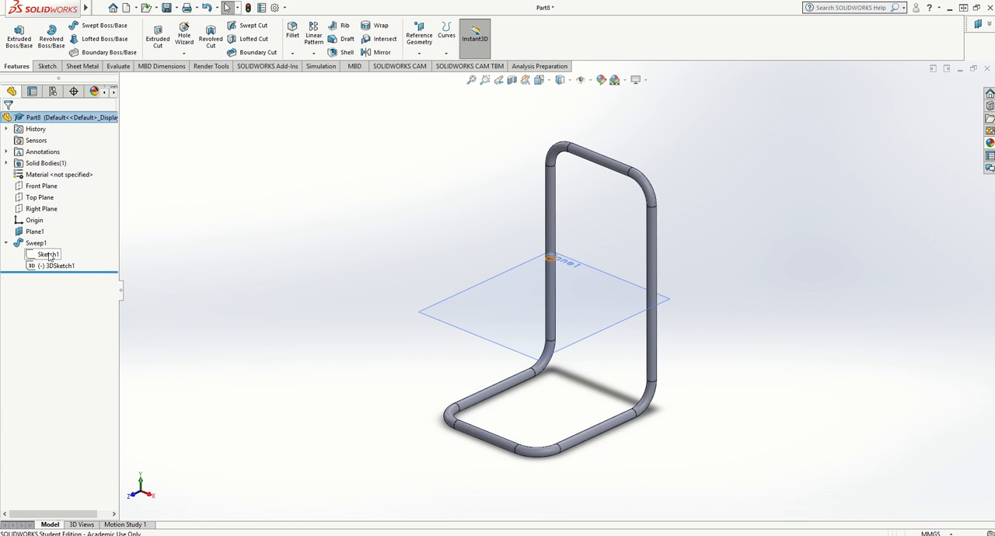
{"action": "left_click", "coordinate": [47, 255]}
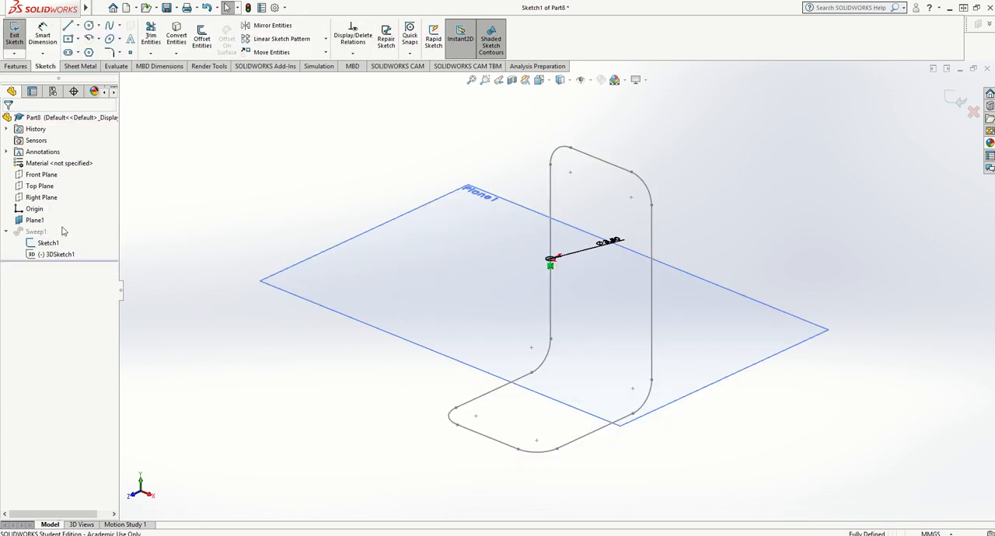
{"action": "left_click", "coordinate": [47, 243]}
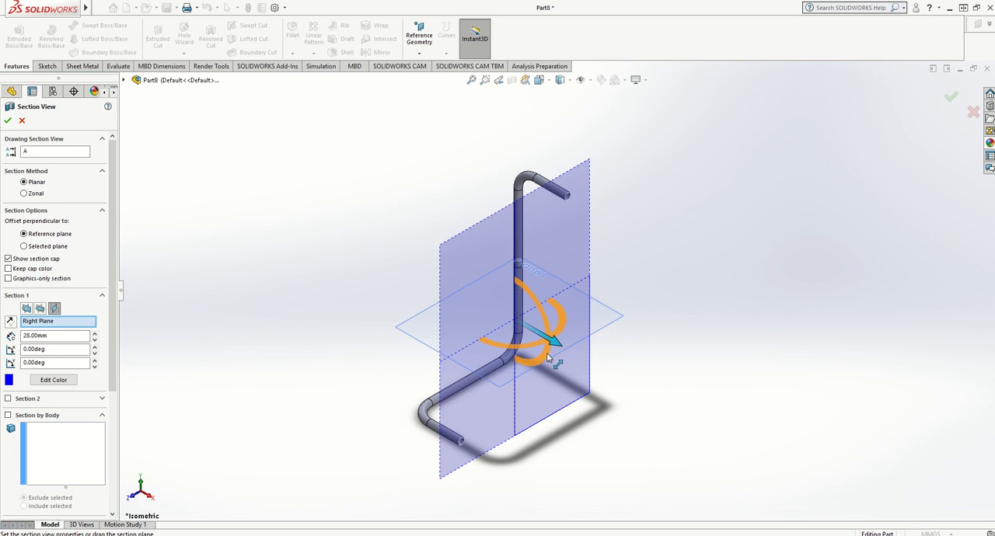
Dismiss the Right Plane section view so the whole tube frame shows again.
{"action": "left_click", "coordinate": [8, 122]}
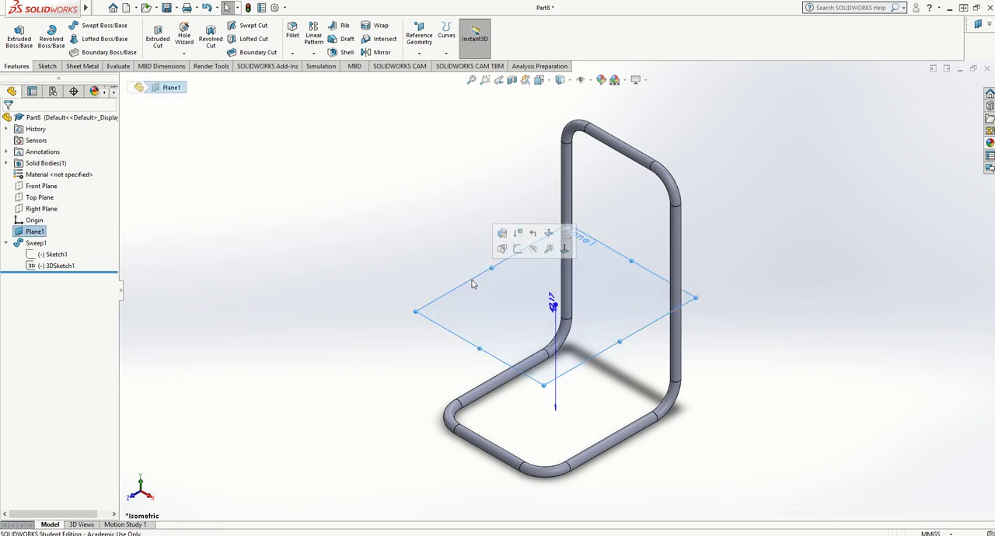
{"action": "mouse_move", "coordinate": [532, 249]}
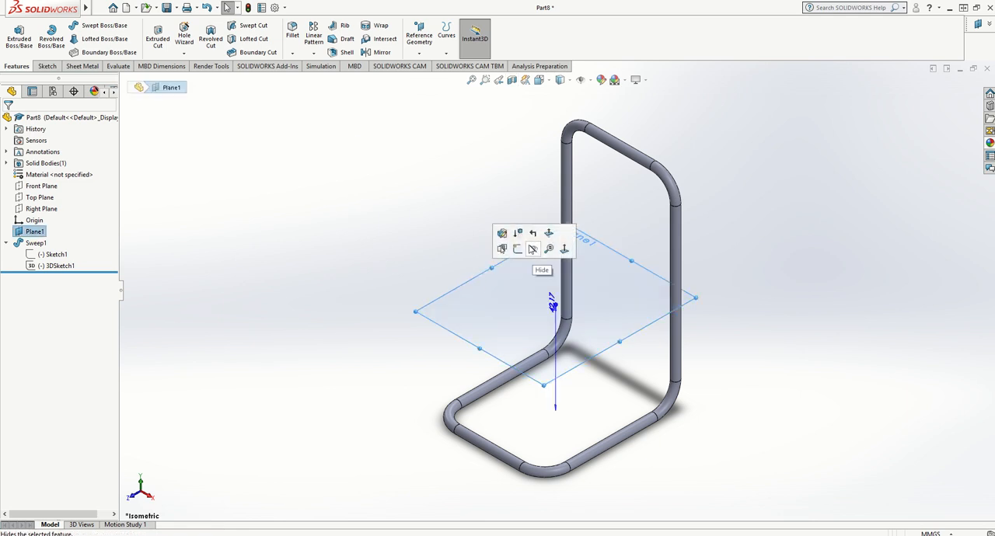